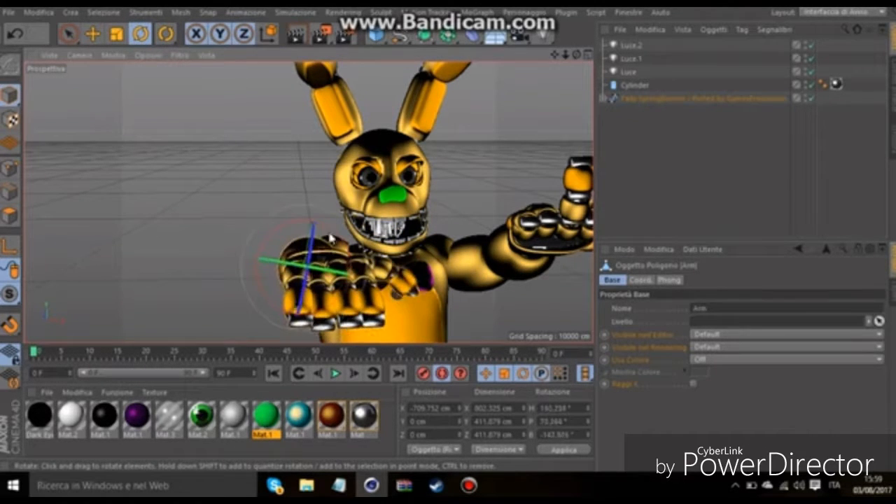
# Rotate Springtrap's arm upward beside the head and record a keyframe of the pose.
pyautogui.moveTo(334, 238); pyautogui.dragTo(193, 224)
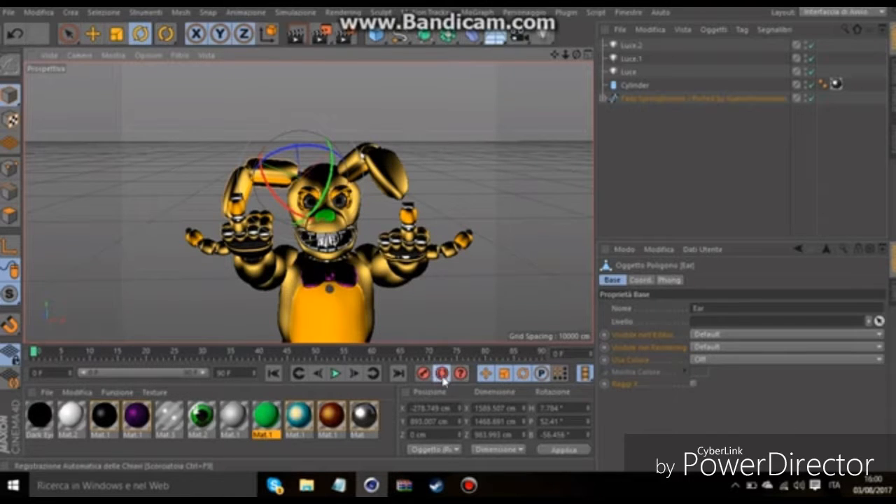
pyautogui.click(442, 373)
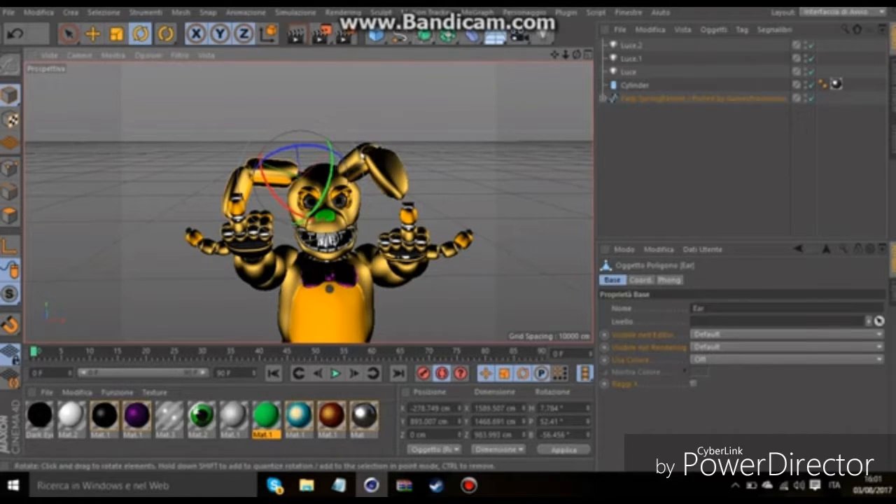